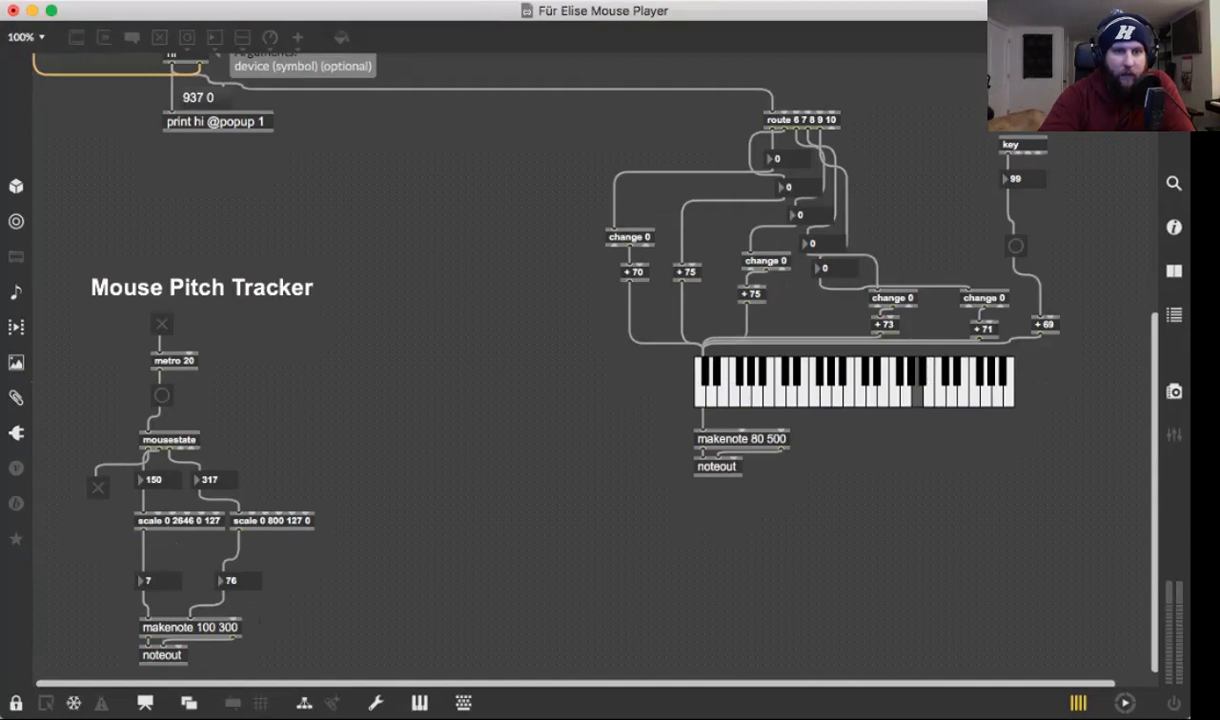
Step: Set the patch zoom to 125% and bring the Mouse Pitch Tracker section into view
click(24, 36)
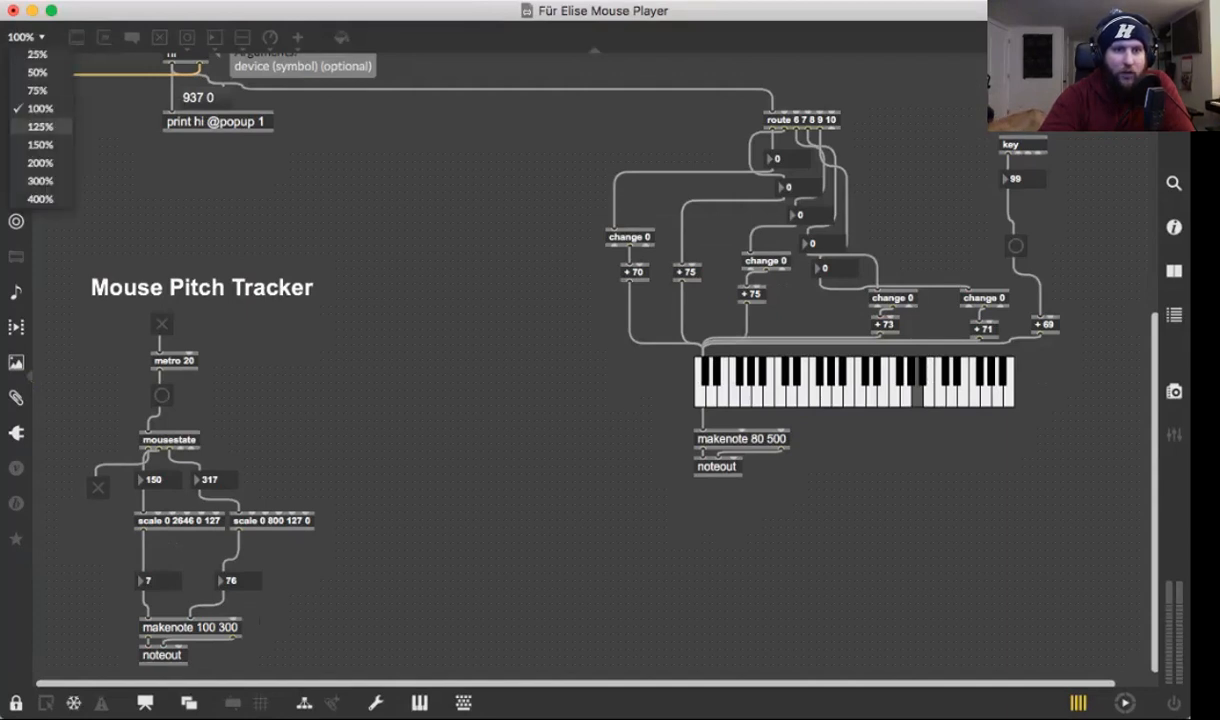
click(40, 126)
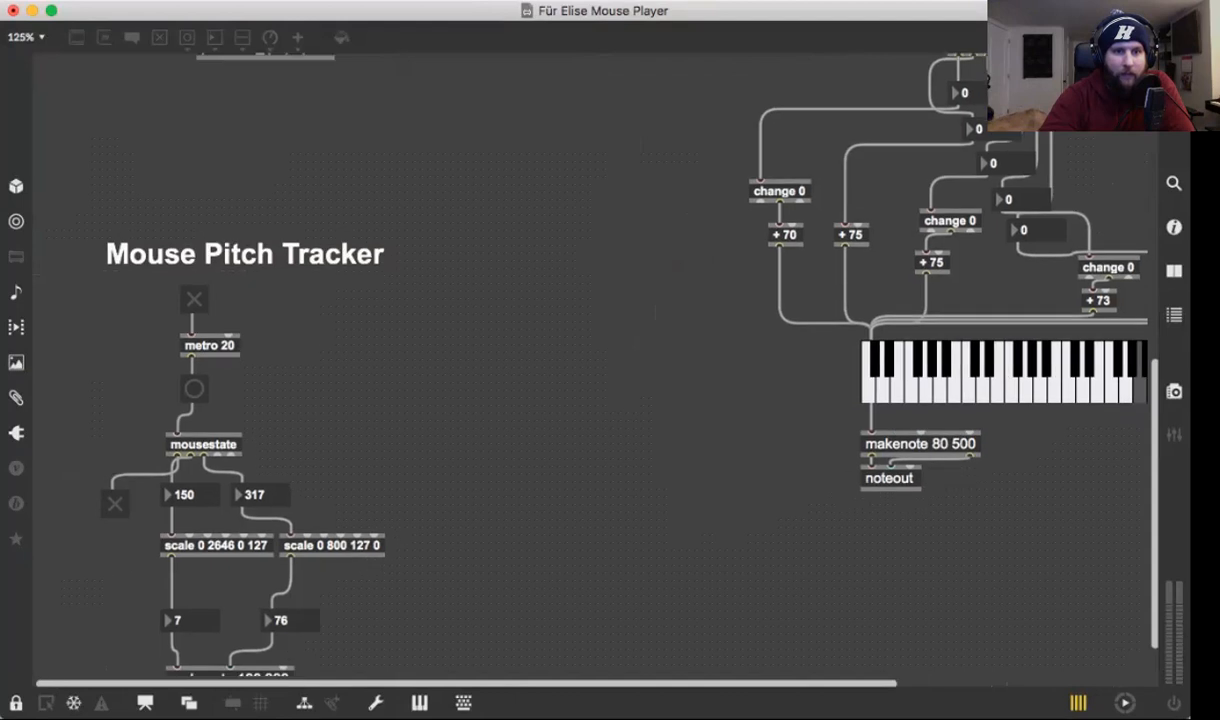
scroll(down, 3)
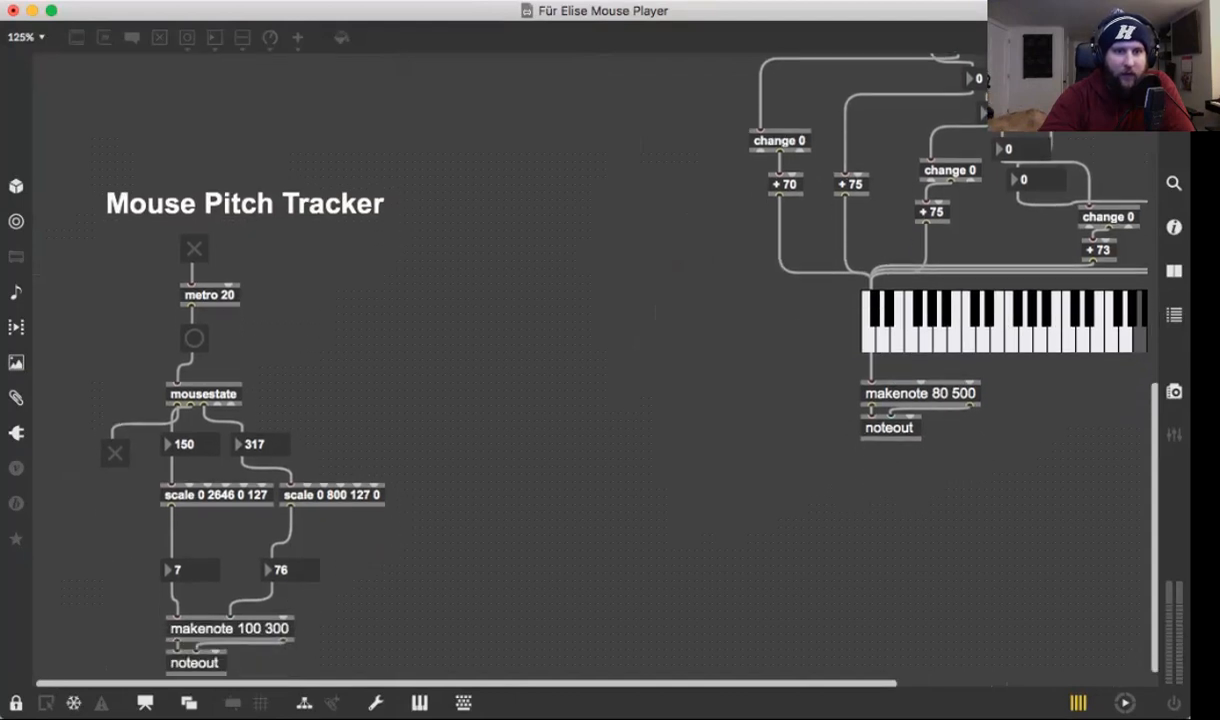
click(194, 338)
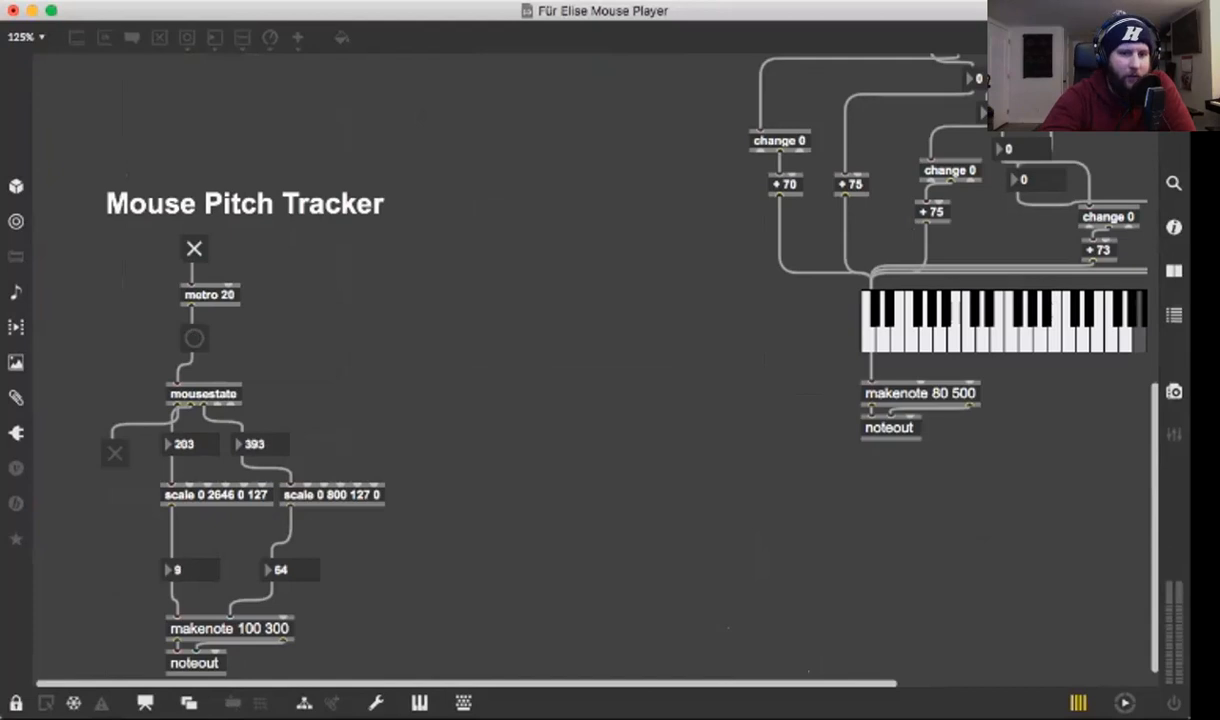
Step: Unlock the patch for editing so the hi object section and instructions can be shown
click(194, 338)
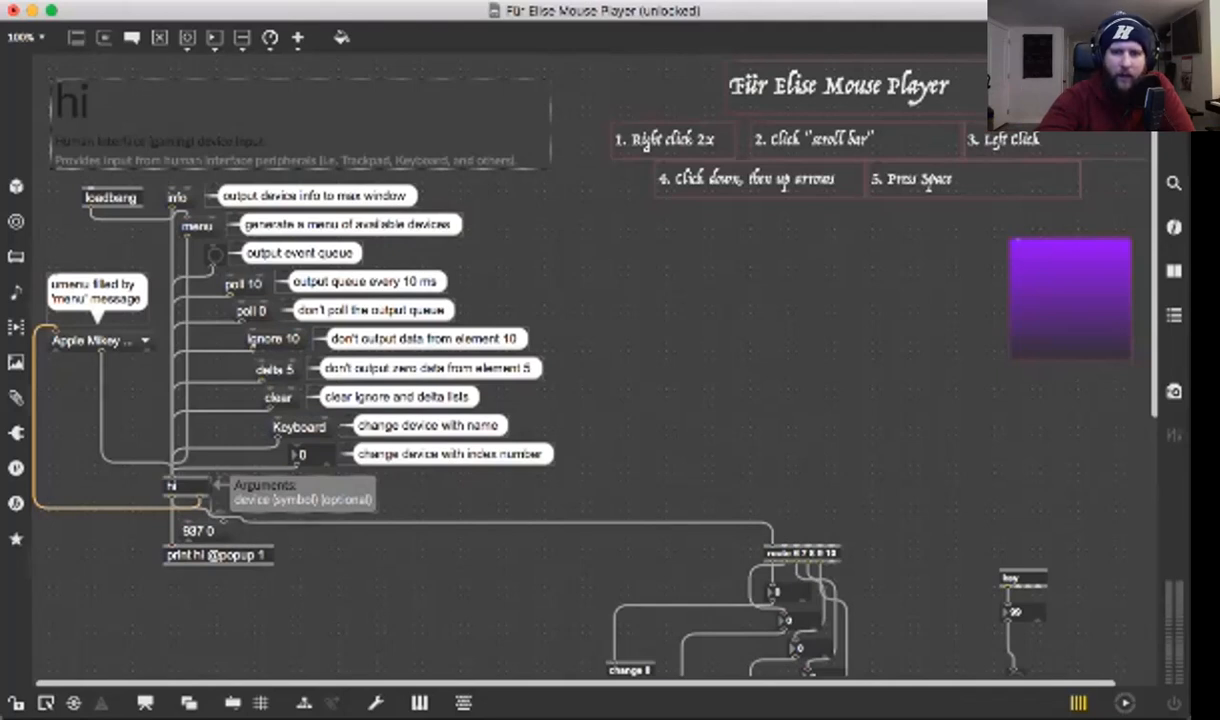
Step: Scroll to the hi section to reach the umenu listing available input devices
scroll(down, 3)
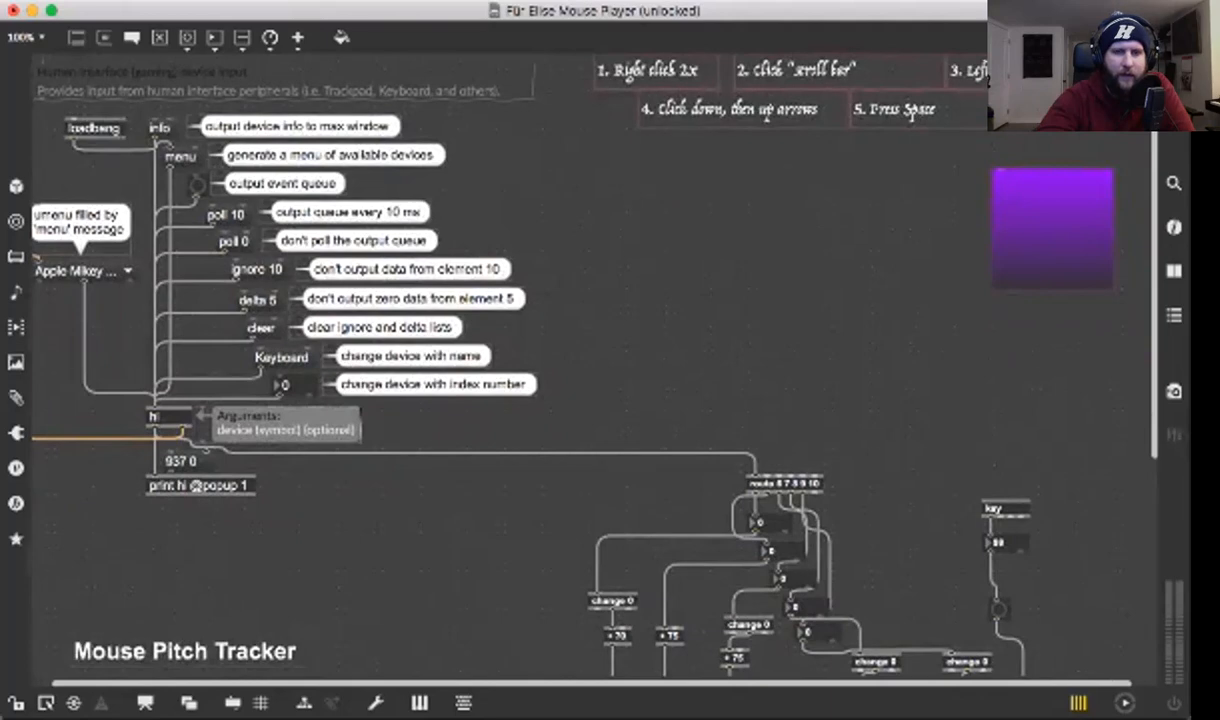
scroll(down, 3)
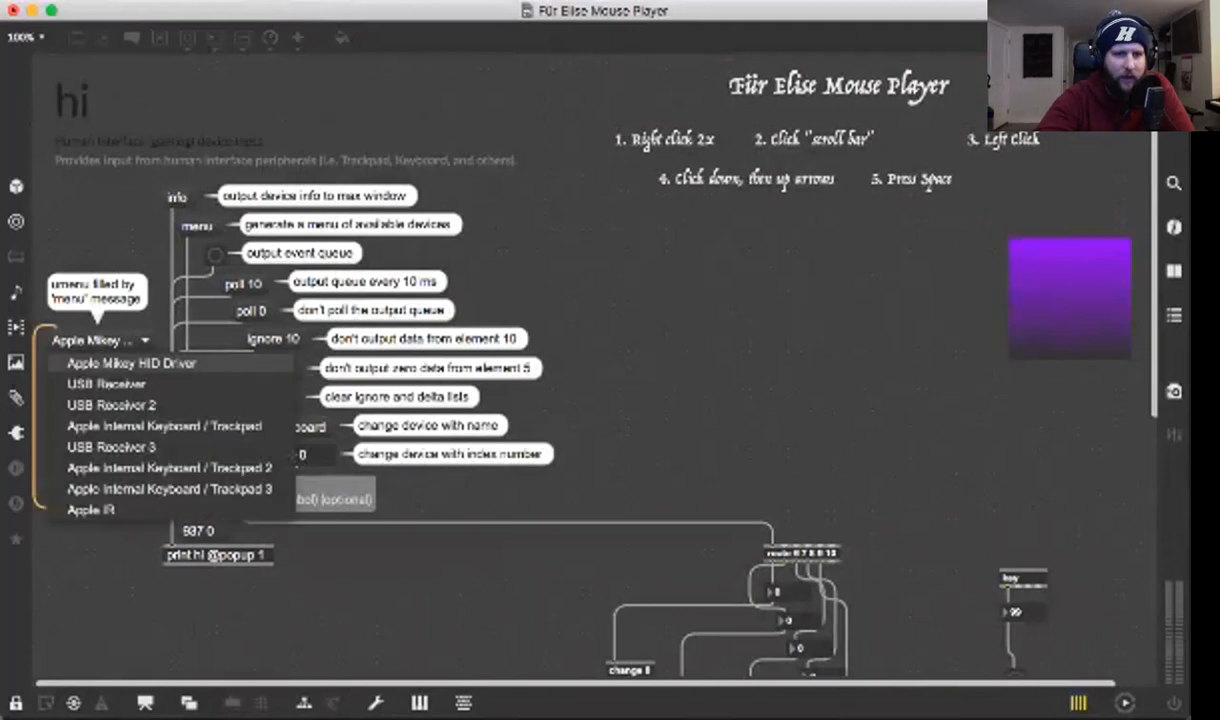
Step: Choose an input device for the hi object from the umenu
click(108, 384)
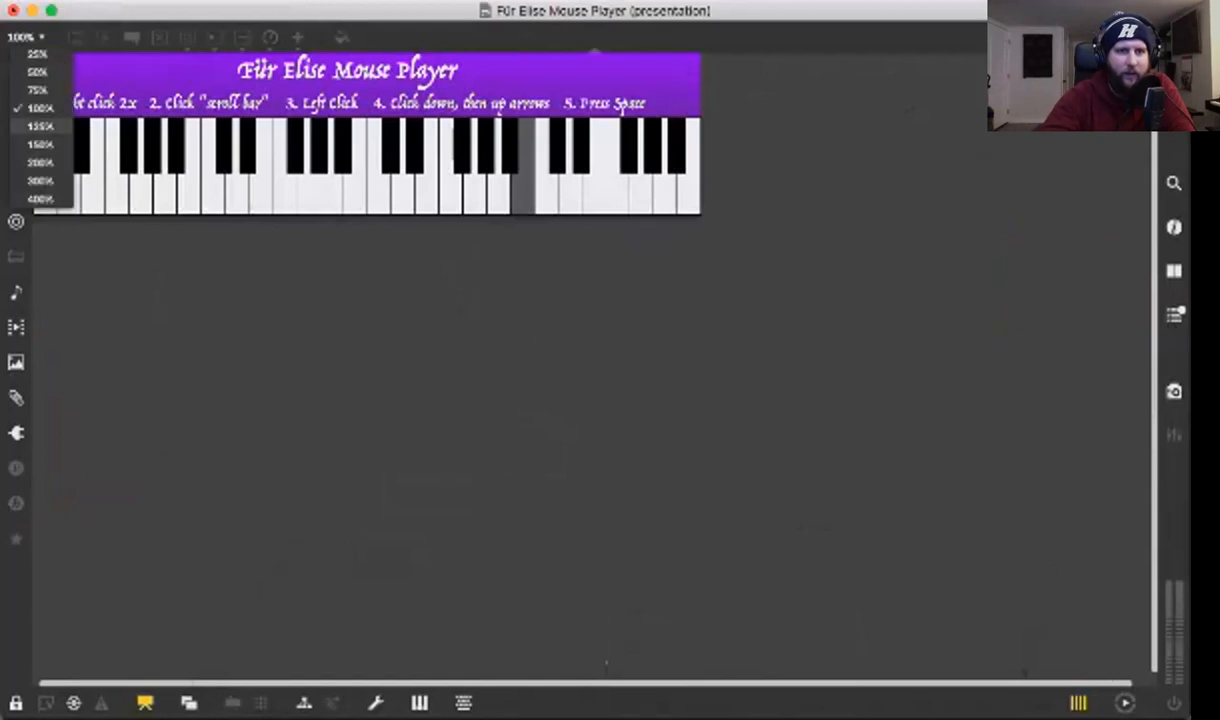
Step: Magnify the presentation keyboard to 125% and then 150%
click(40, 126)
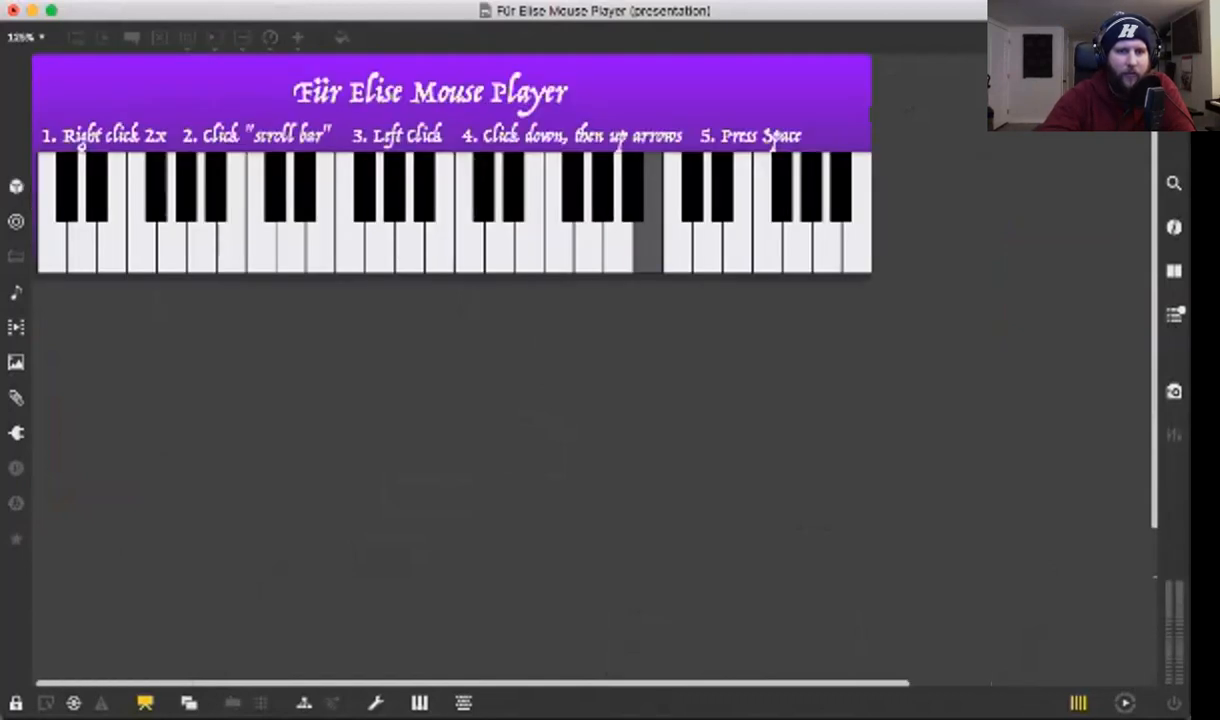
click(24, 36)
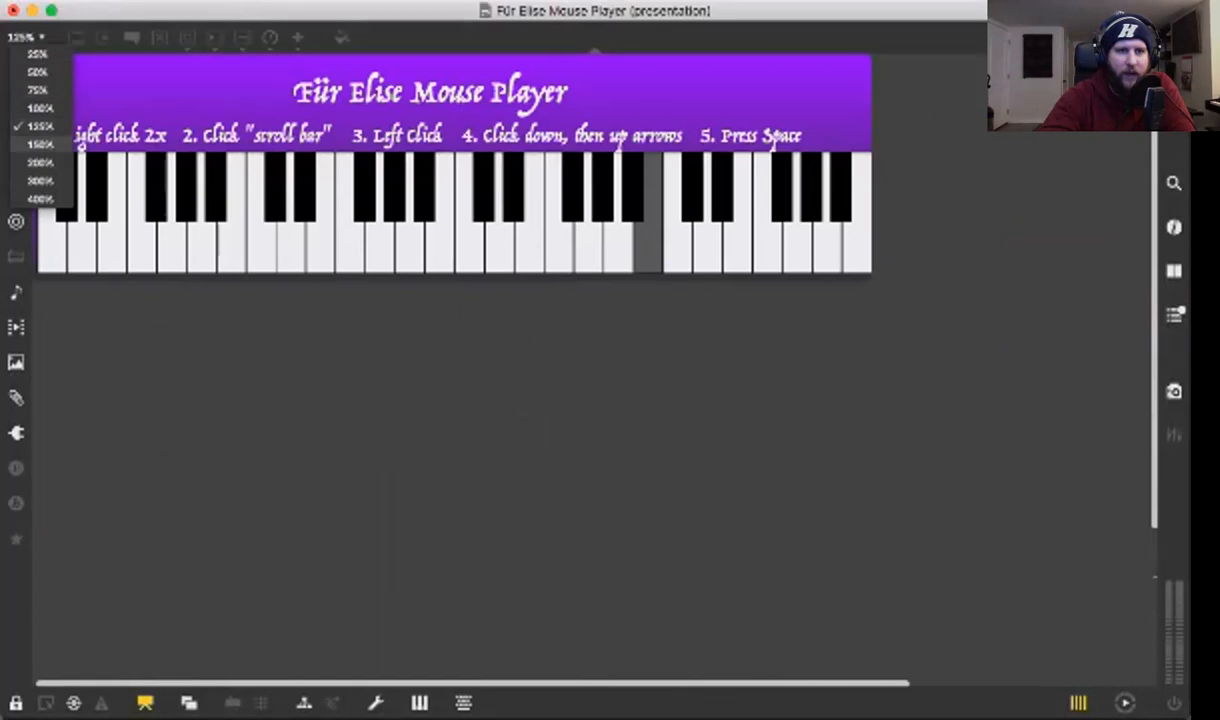
click(40, 144)
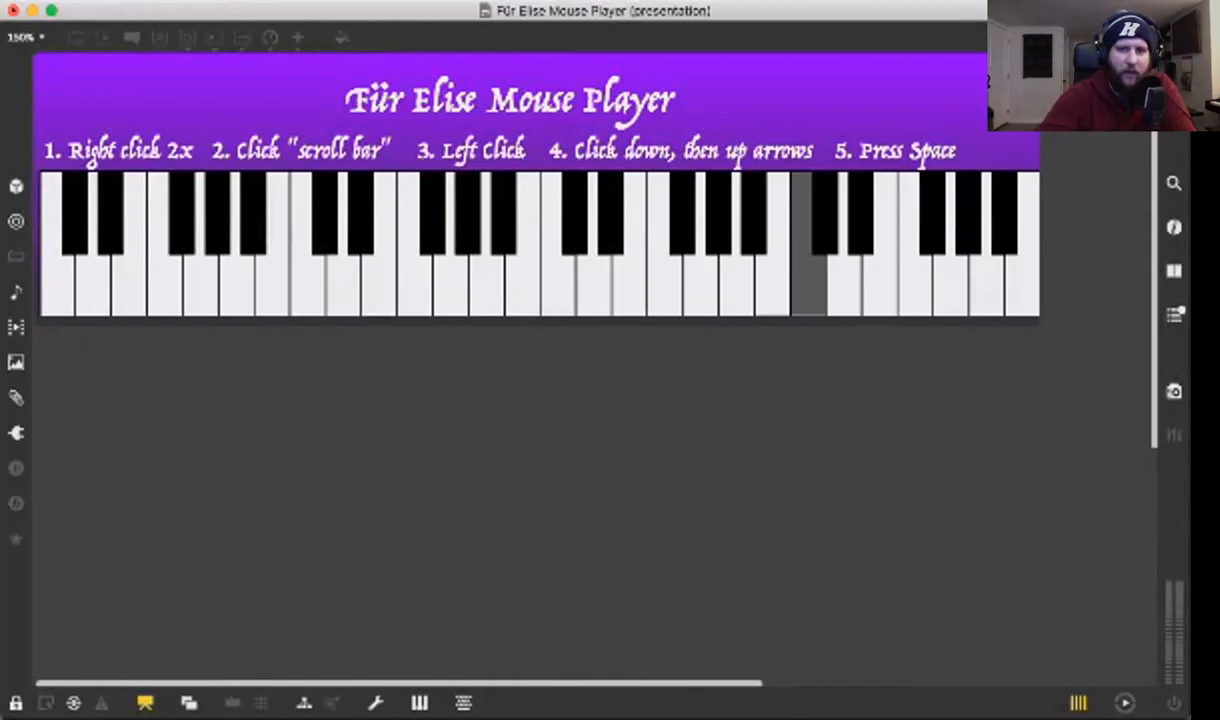
Step: Play notes on the Für Elise keyboard, then return to the patching view
click(730, 280)
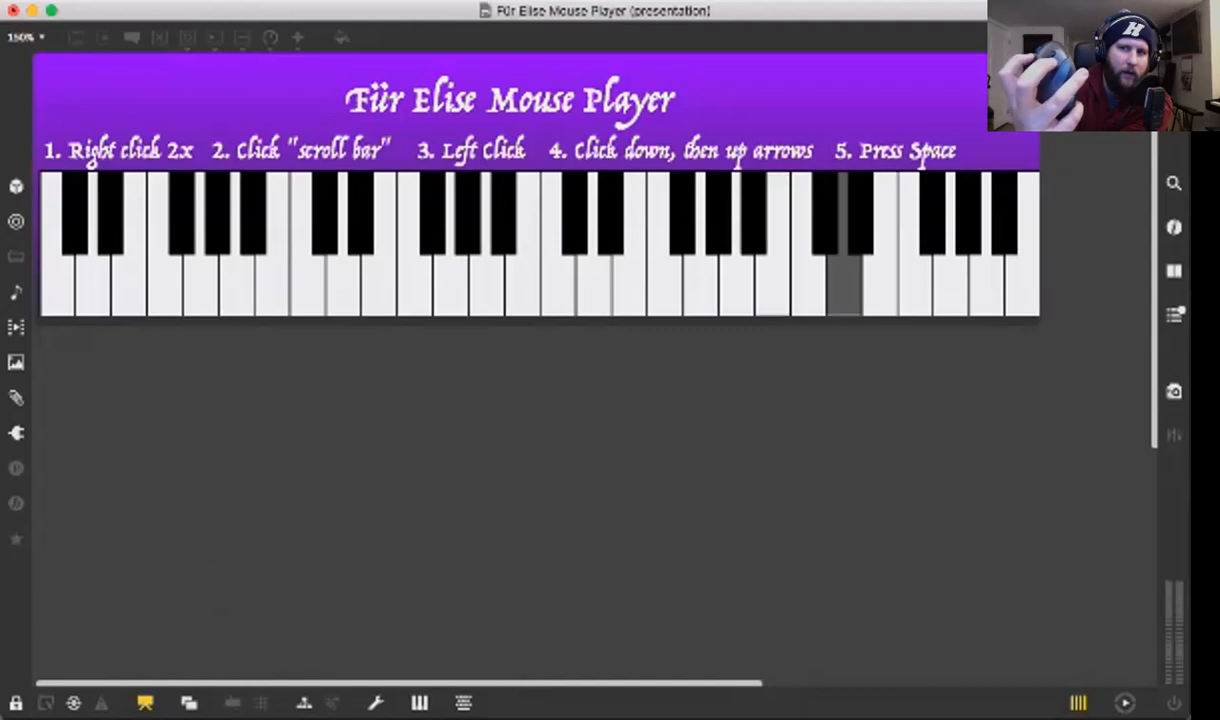
click(736, 280)
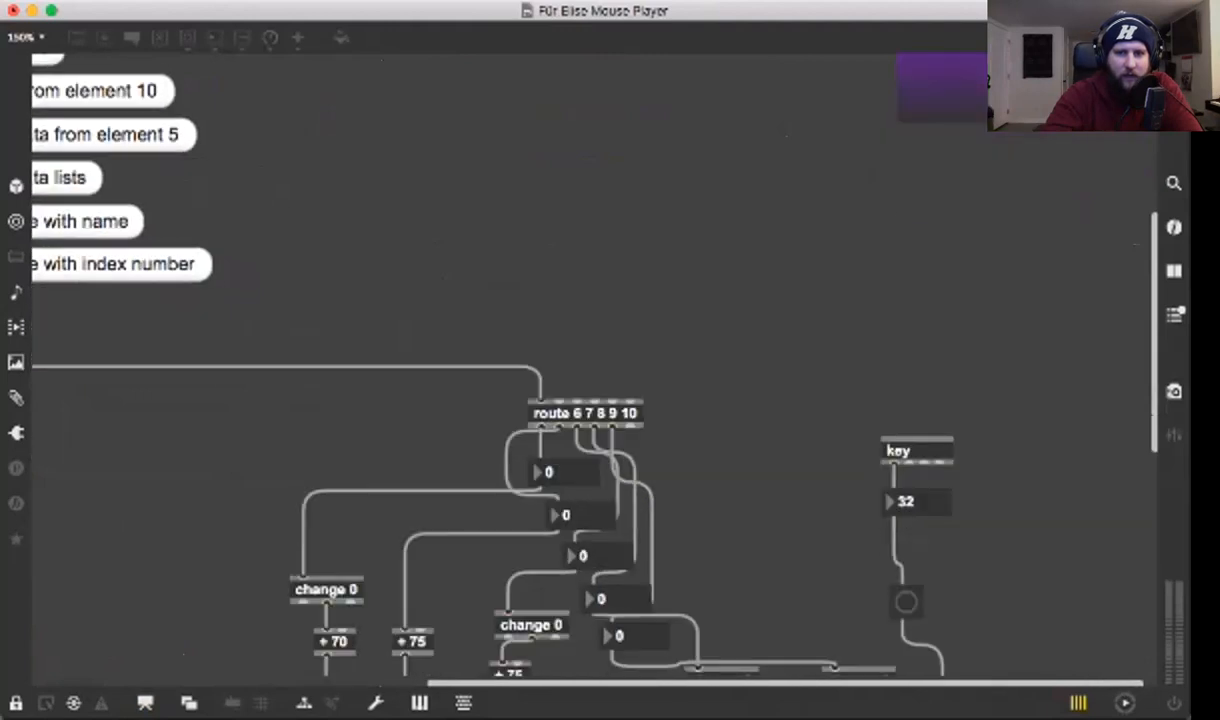
Step: Scroll down to the route and change objects feeding the kslider keyboard
scroll(down, 3)
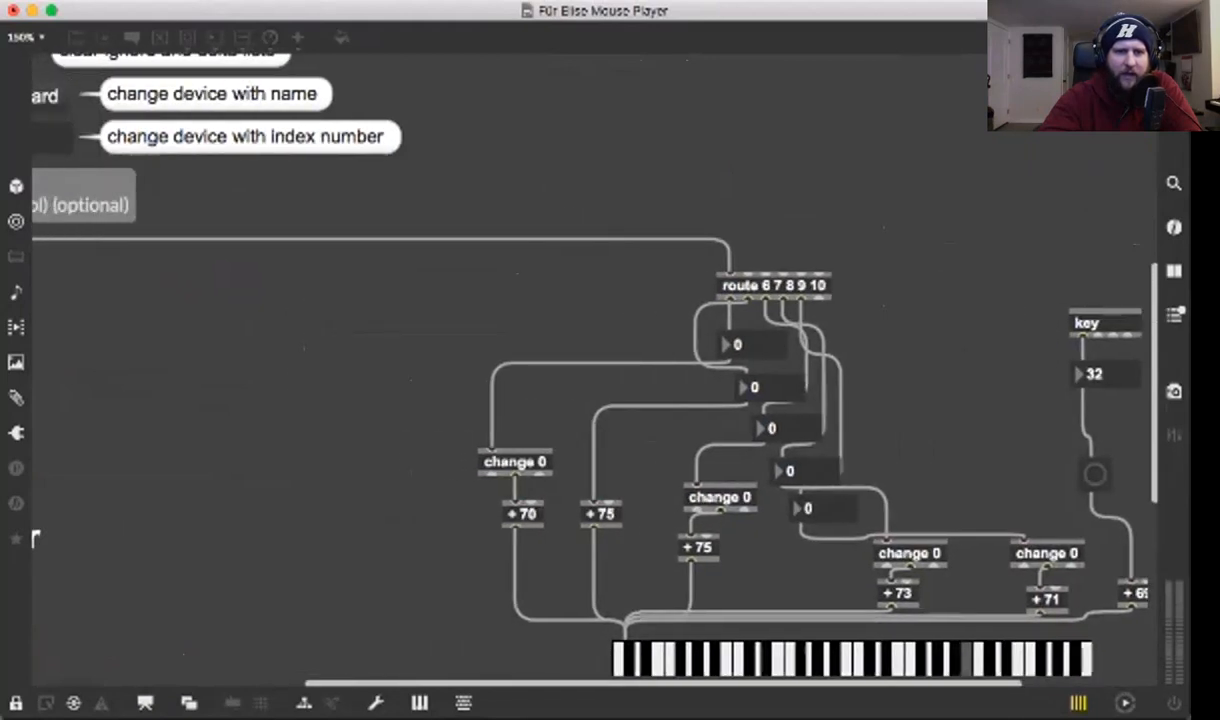
scroll(down, 3)
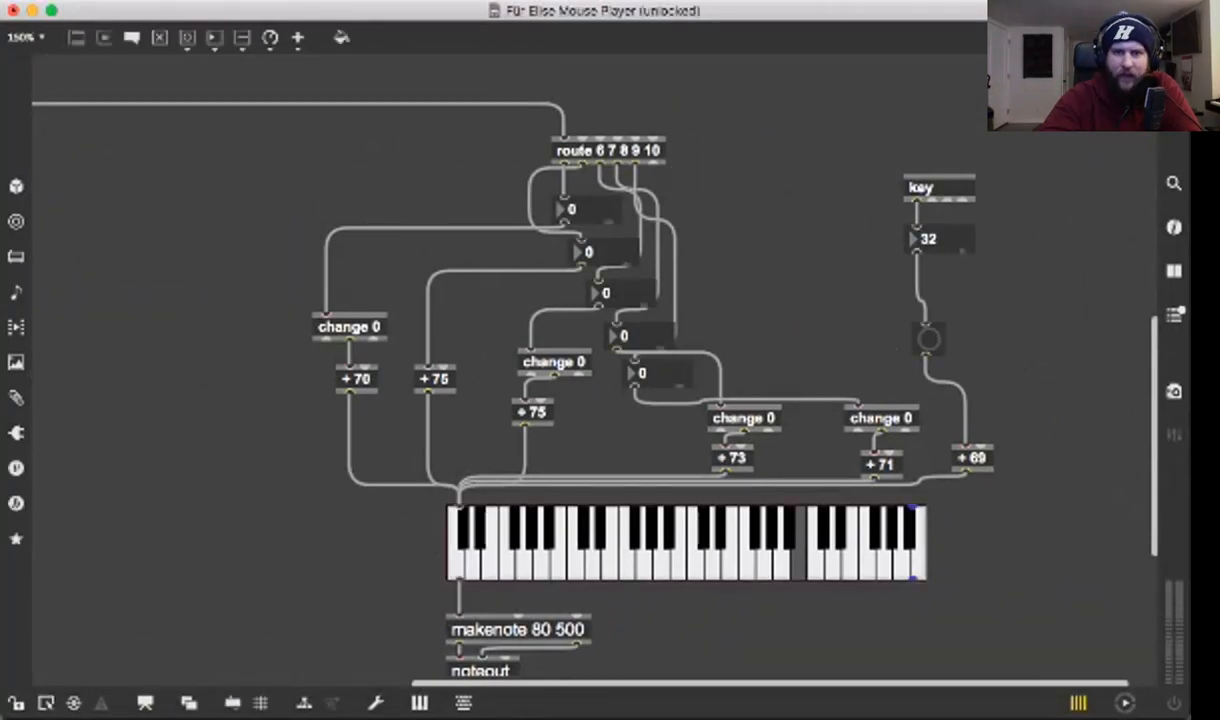
Step: Return the zoom to 100% so the hi section, keyboard player and Mouse Pitch Tracker all show
click(584, 208)
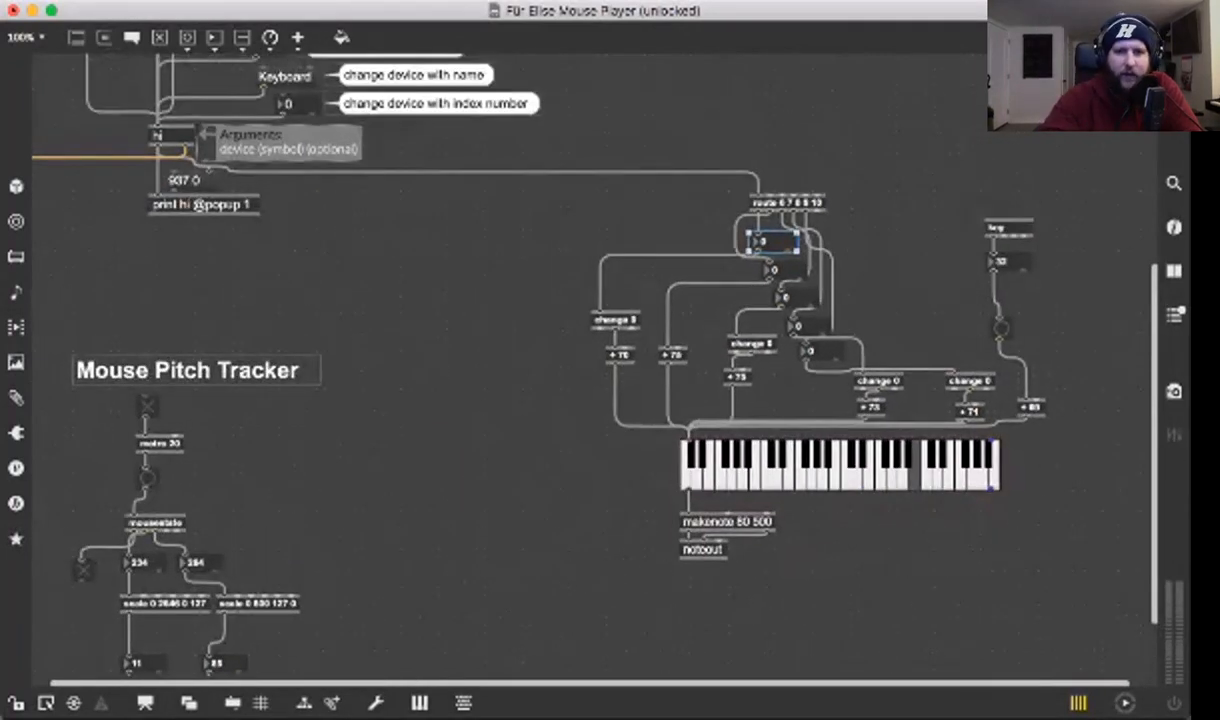
scroll(down, 3)
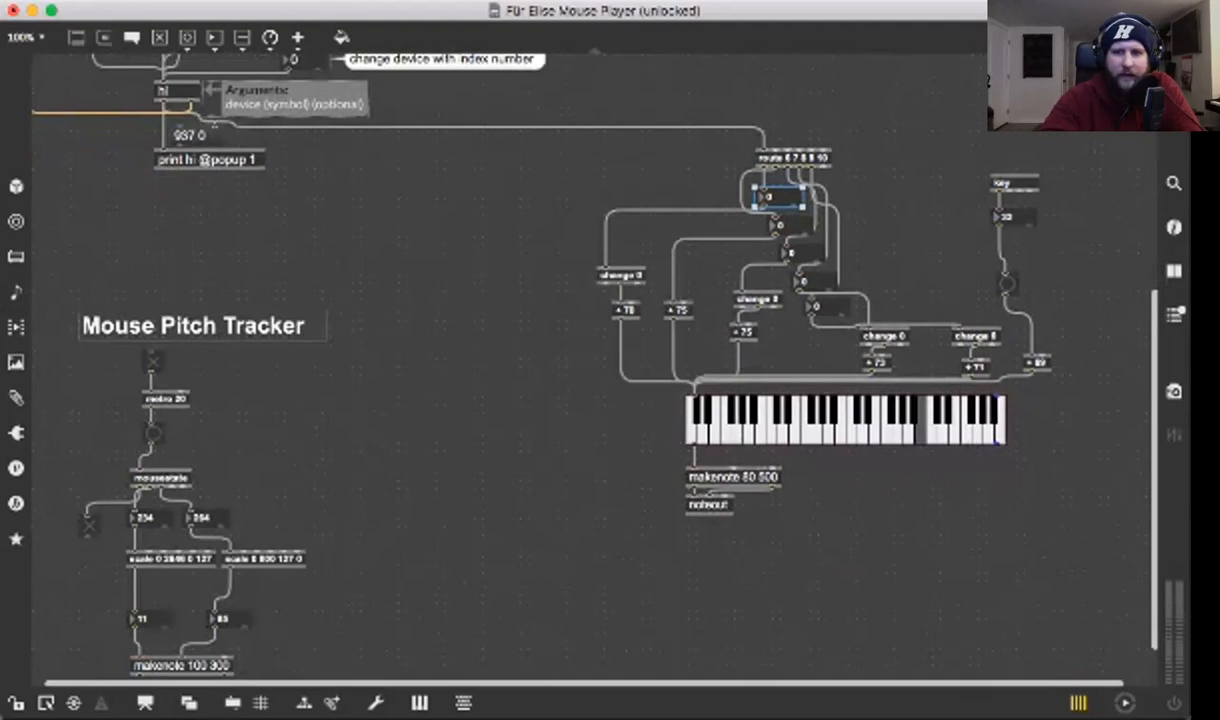